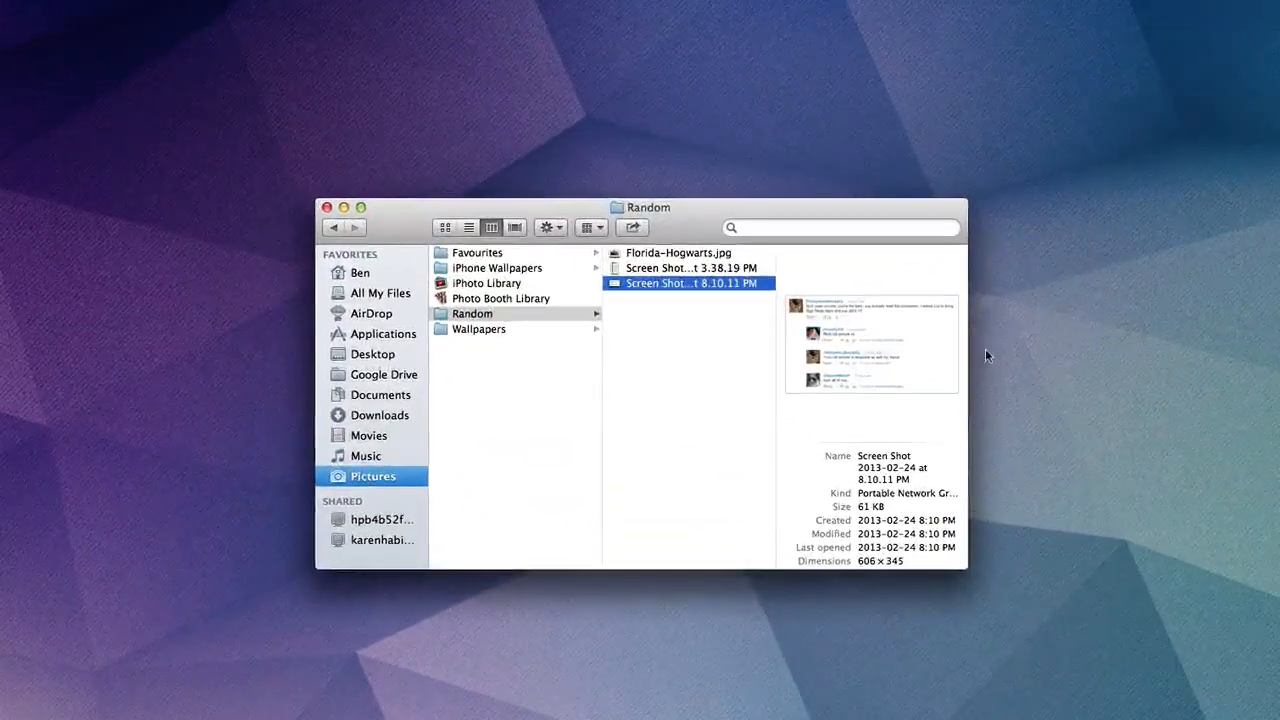
# Step: Open Clear from the Dock to show its lists and select Personal List
pyautogui.moveTo(688, 283); pyautogui.dragTo(825, 230)
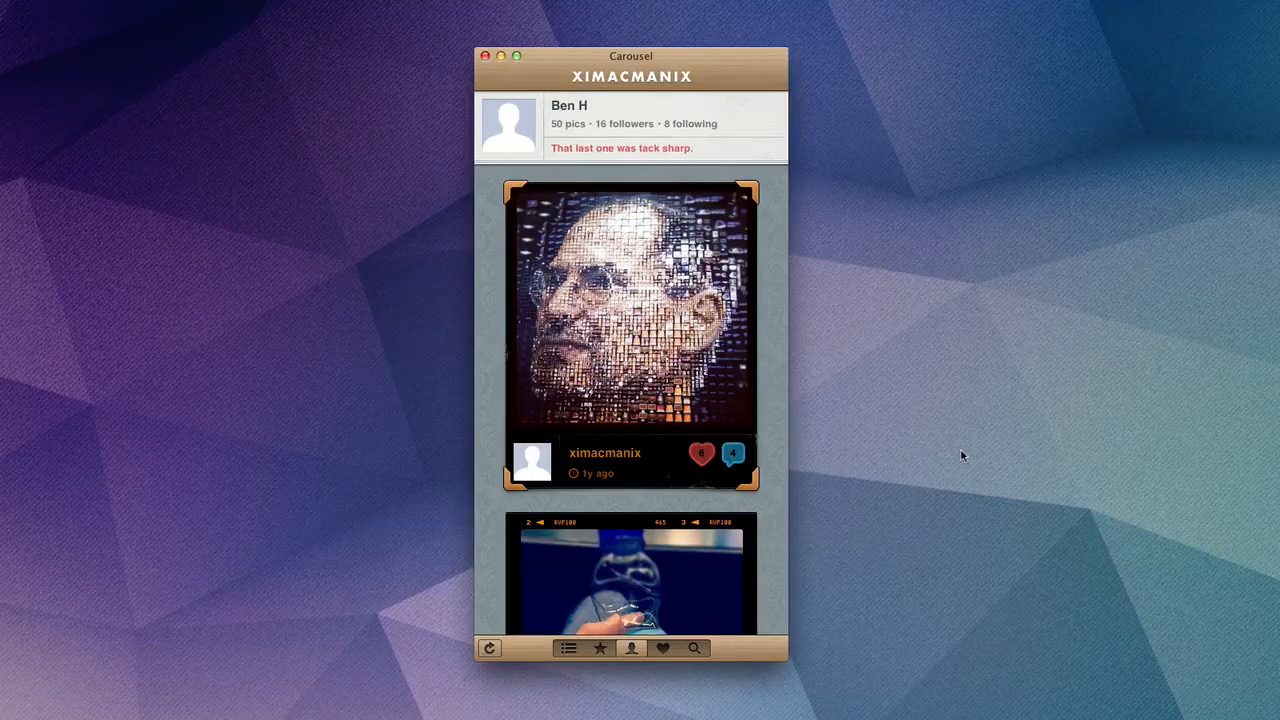
pyautogui.moveTo(935, 461)
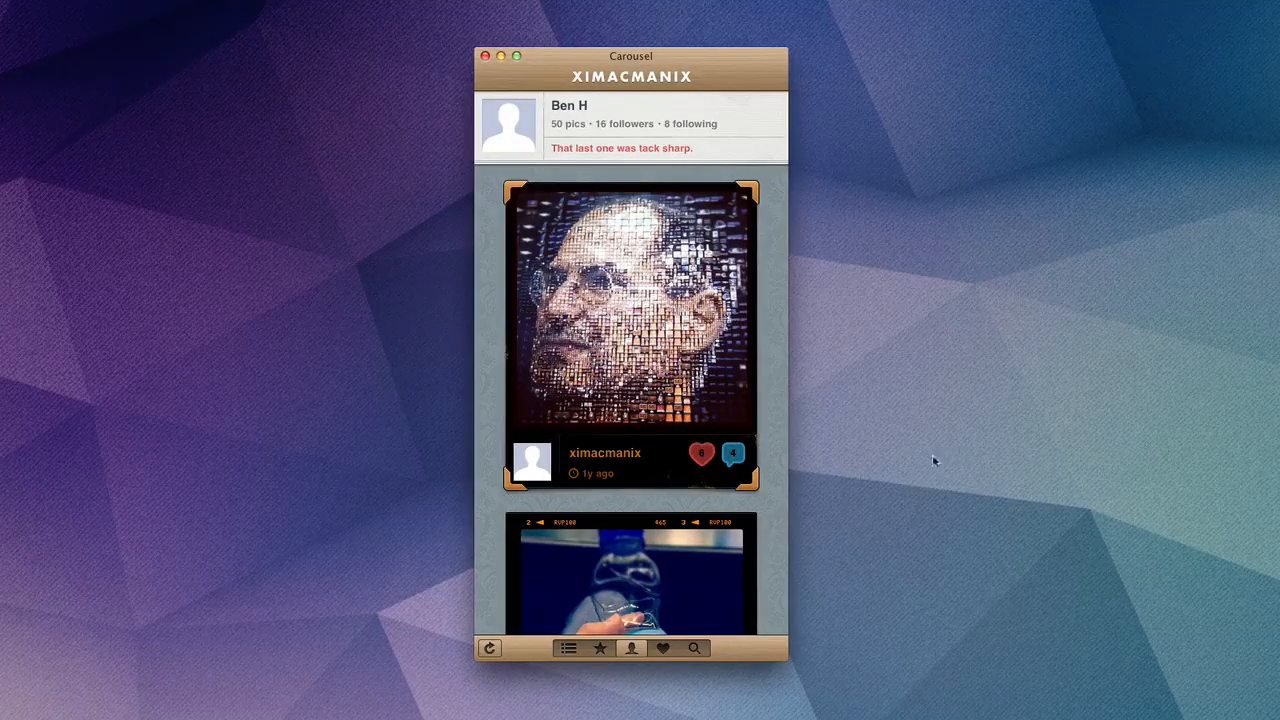
pyautogui.scroll(-3)
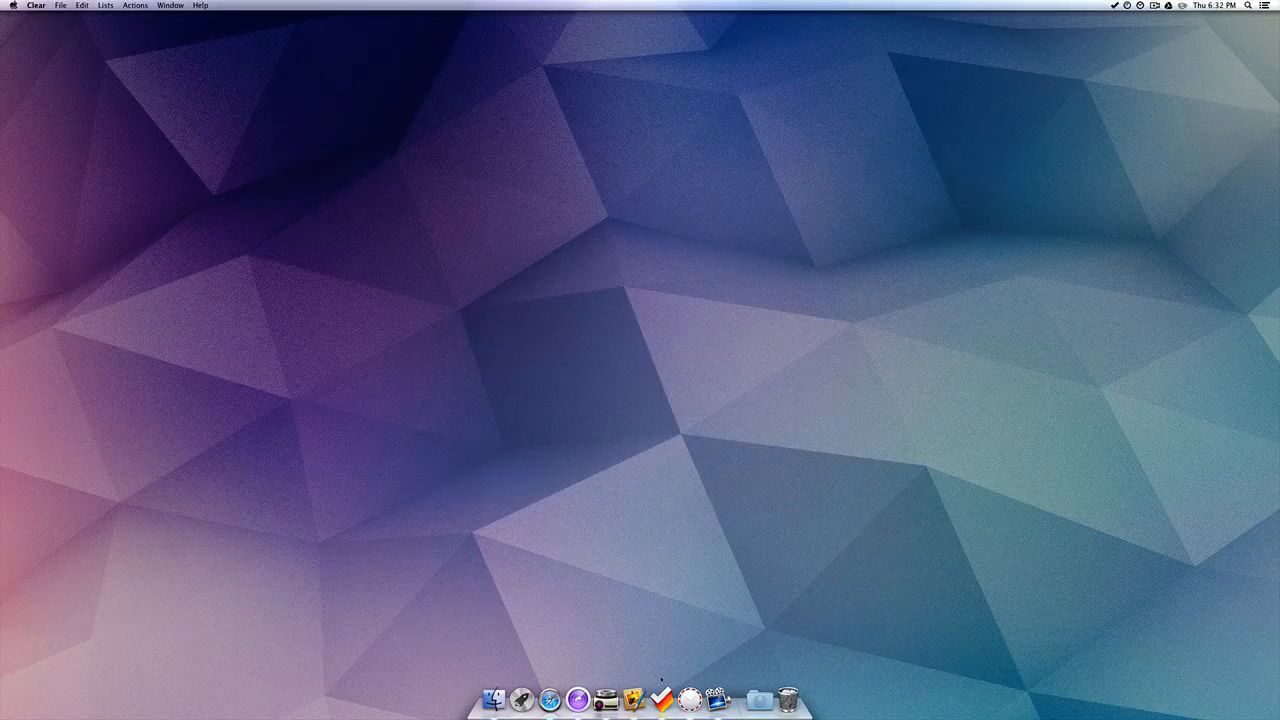
pyautogui.click(675, 704)
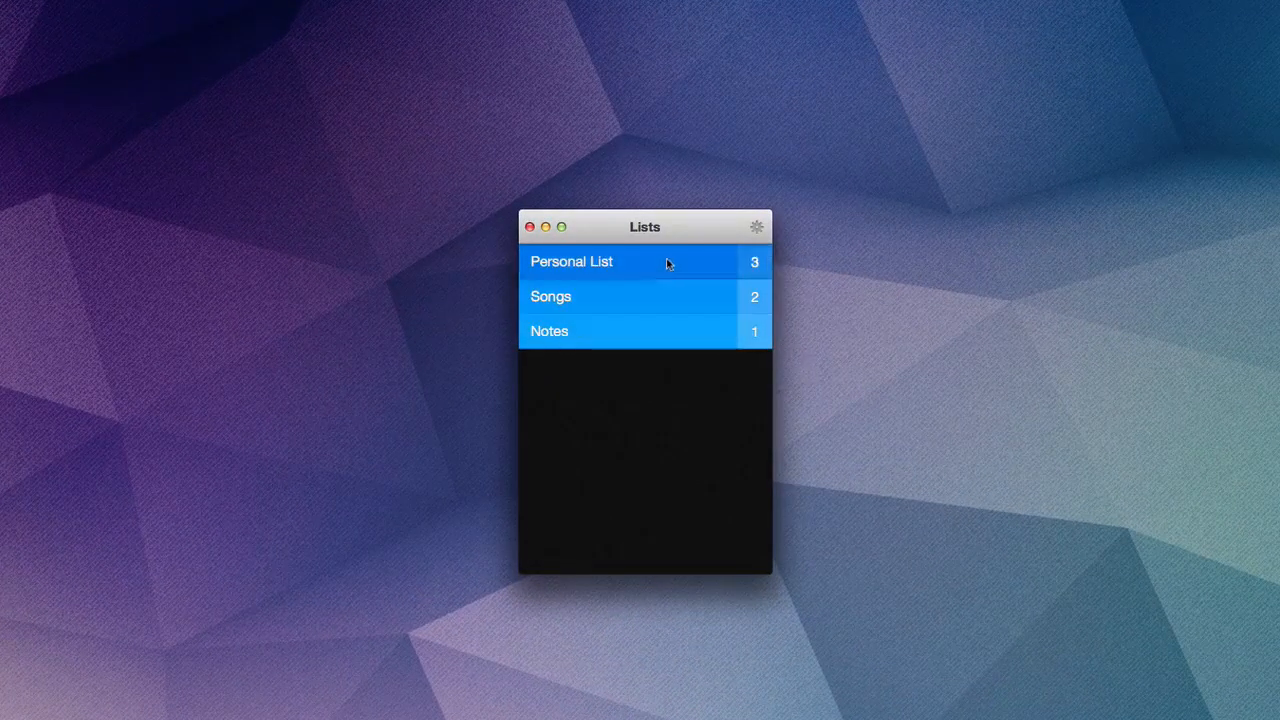
pyautogui.click(571, 261)
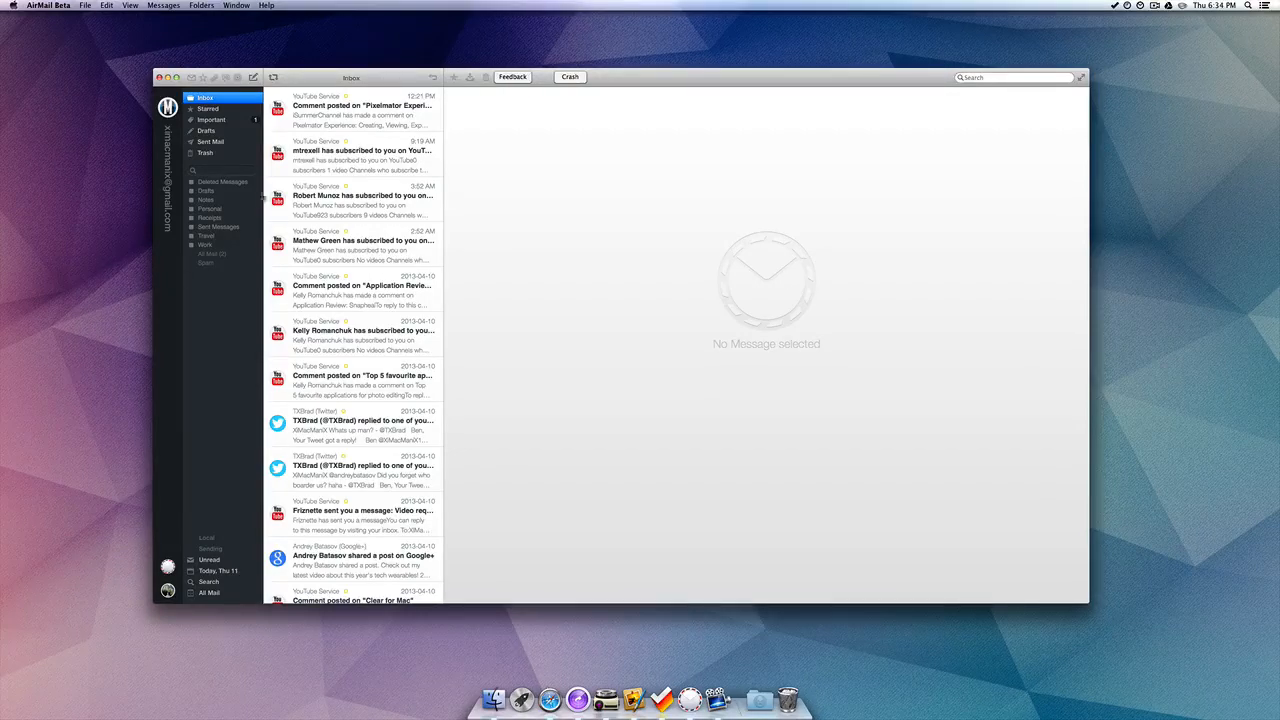
# Step: Scroll down the AirMail Beta inbox to reveal older messages
pyautogui.scroll(-3)
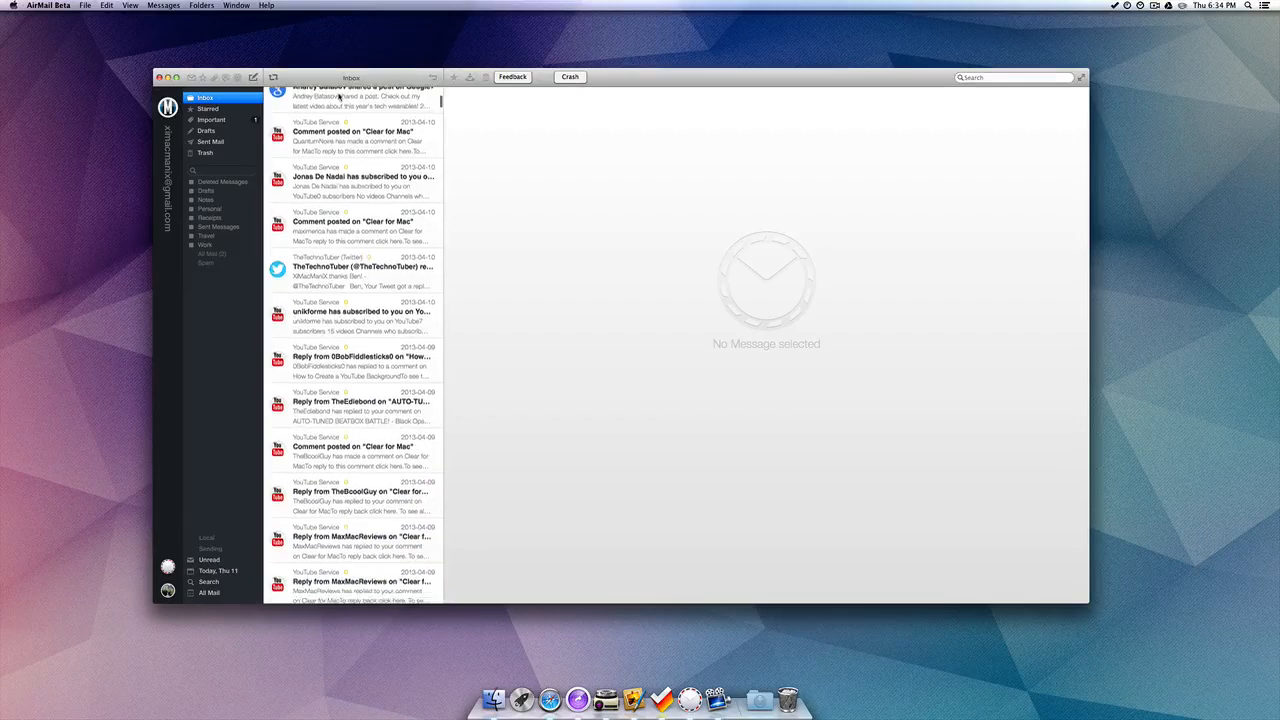